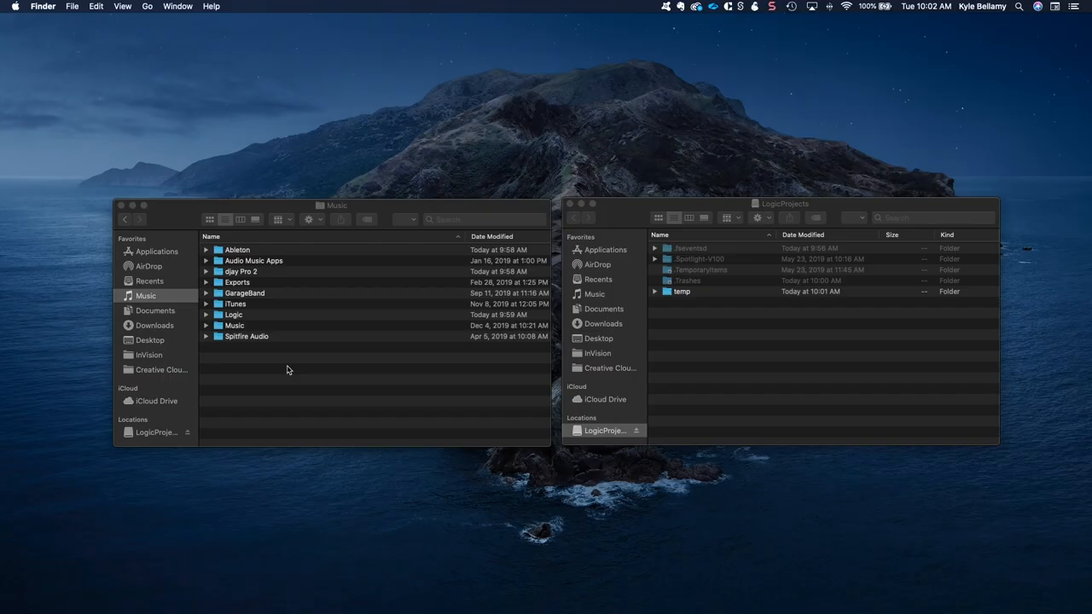
{"action": "mouse_move", "coordinate": [287, 371]}
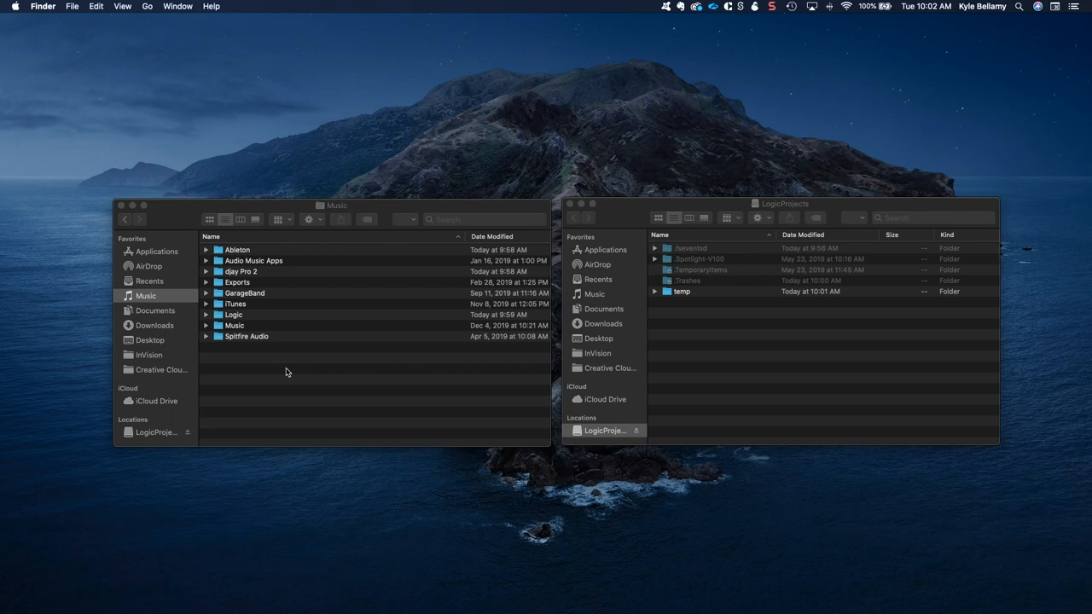
{"action": "mouse_move", "coordinate": [279, 368]}
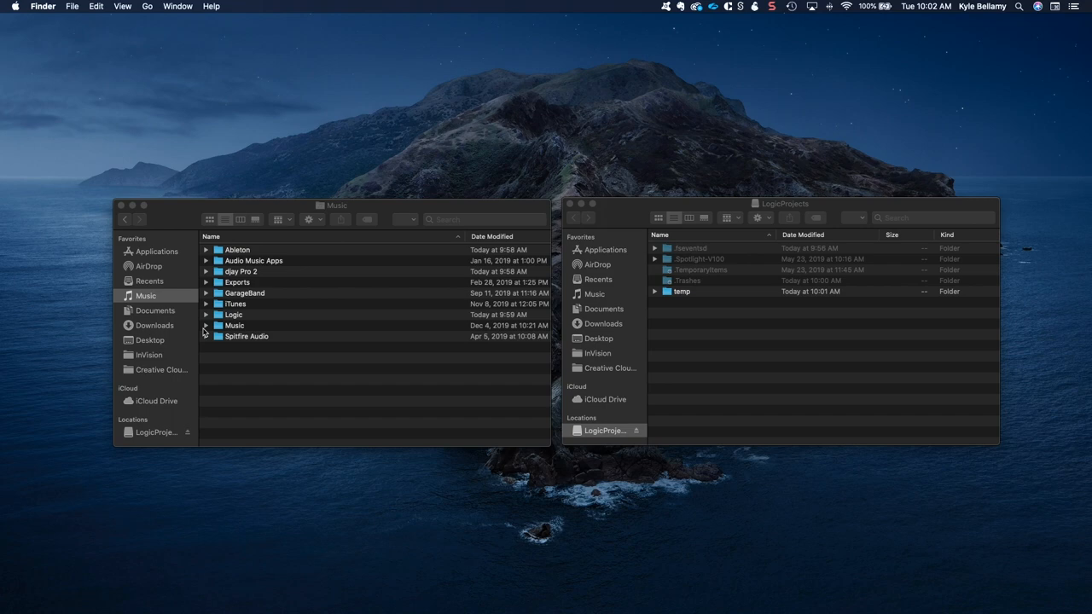
{"action": "mouse_move", "coordinate": [258, 335]}
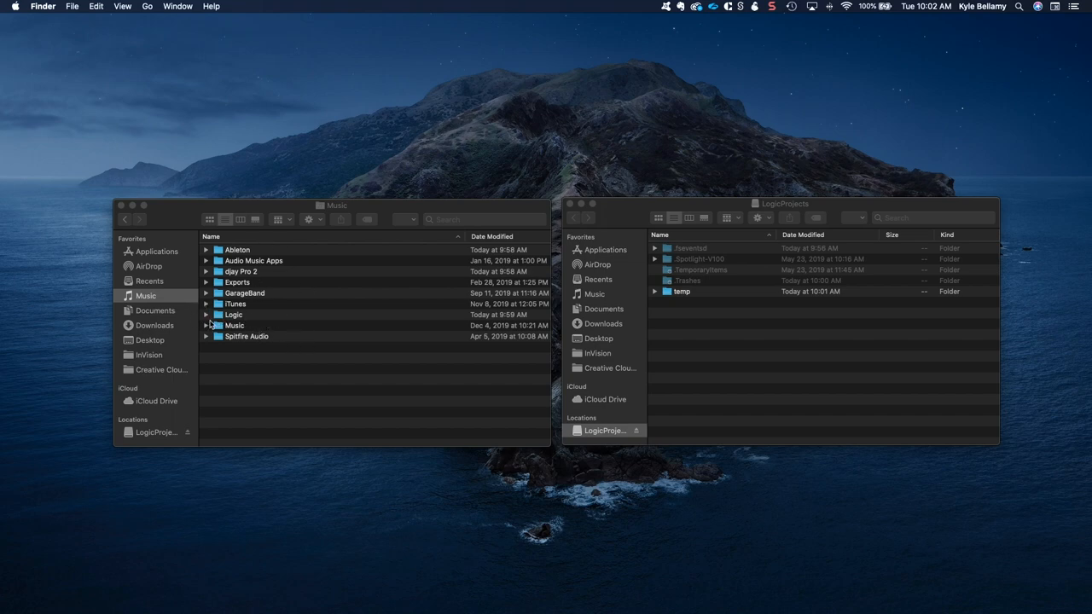
Expand the Logic folder in Music and scroll through its .logicx projects and subfolders.
{"action": "left_click", "coordinate": [206, 315]}
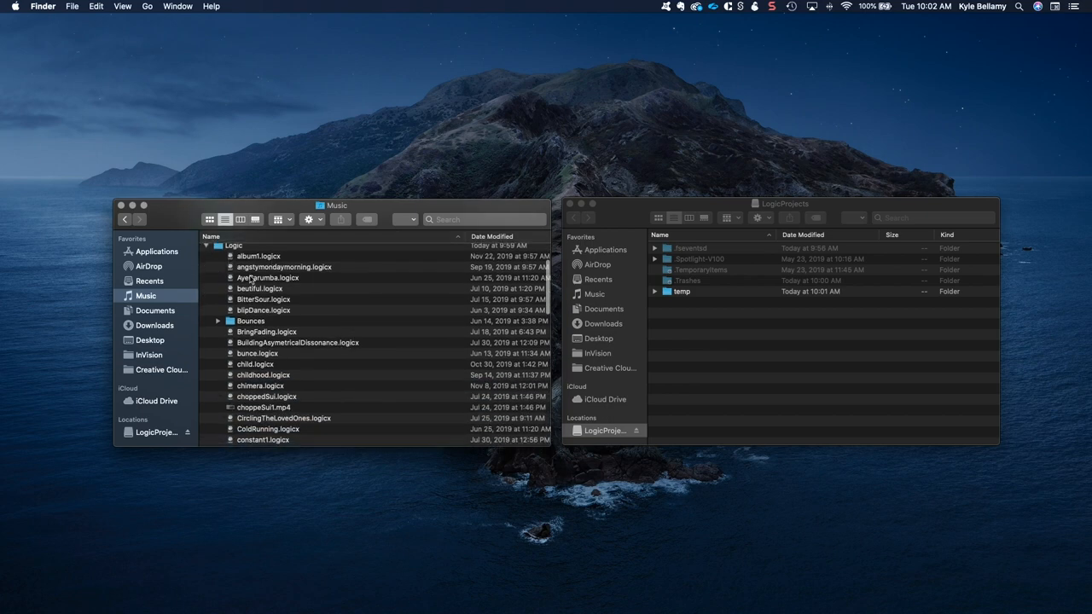
{"action": "mouse_move", "coordinate": [266, 267]}
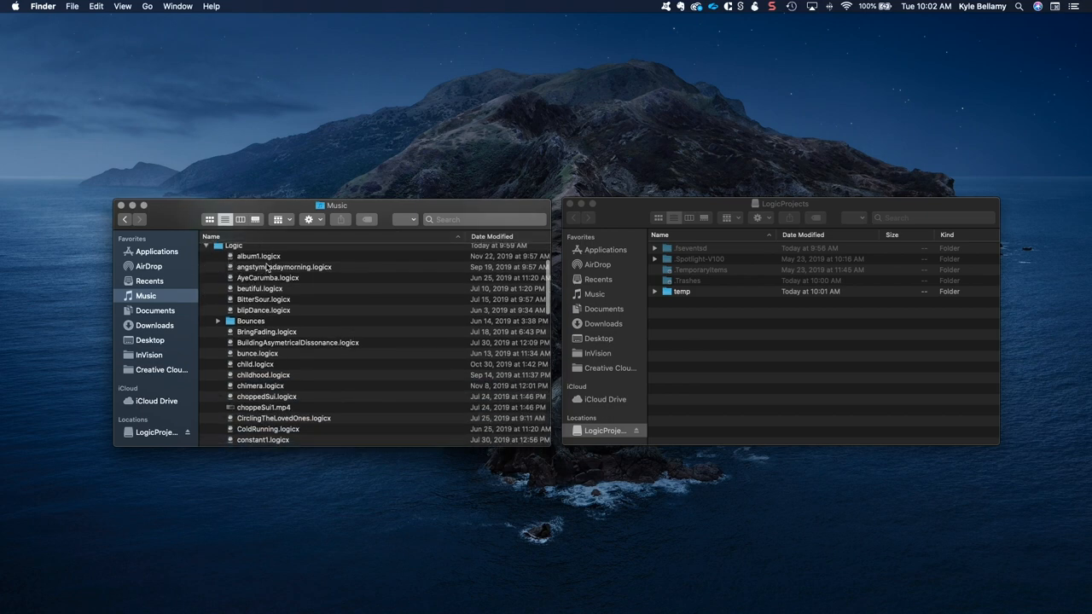
{"action": "scroll", "scroll_direction": "down", "scroll_amount": 3}
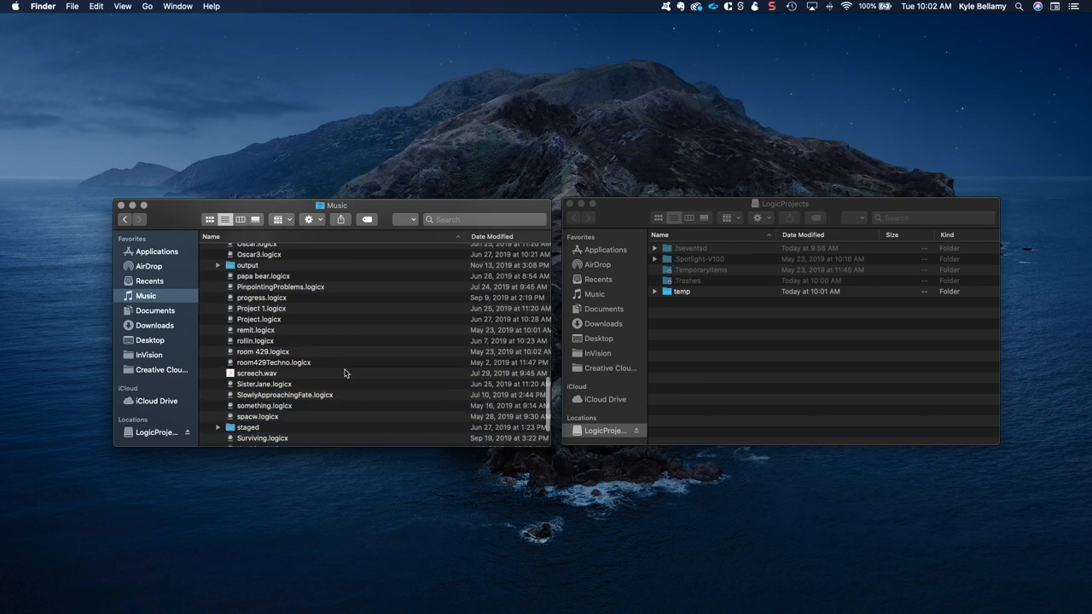
{"action": "scroll", "scroll_direction": "down", "scroll_amount": 3}
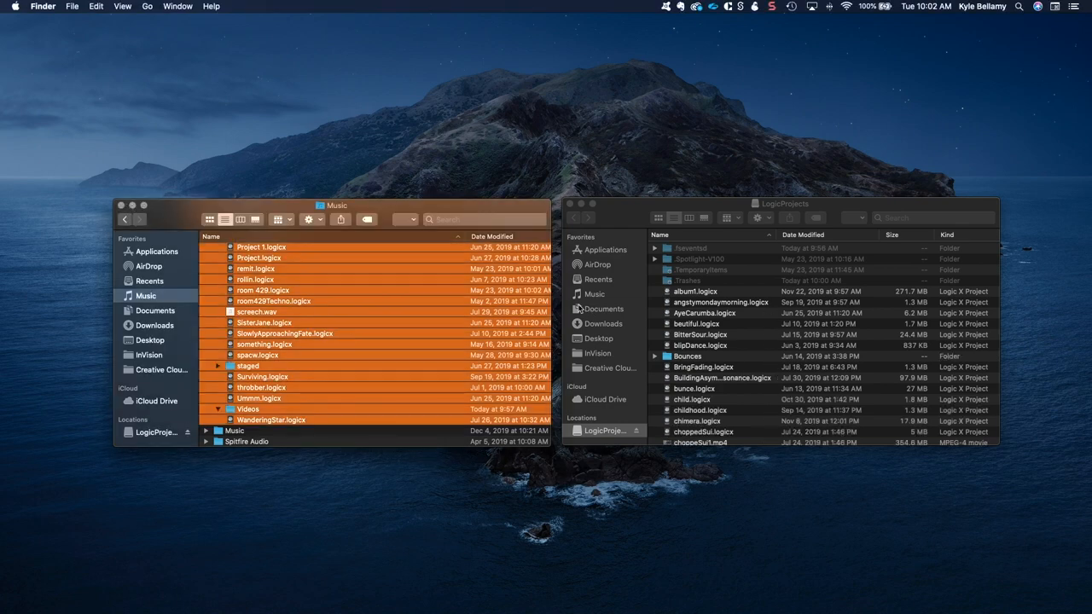
Scroll the LogicProjects drive listing to review the copied Logic projects and folders.
{"action": "scroll", "scroll_direction": "down", "scroll_amount": 3}
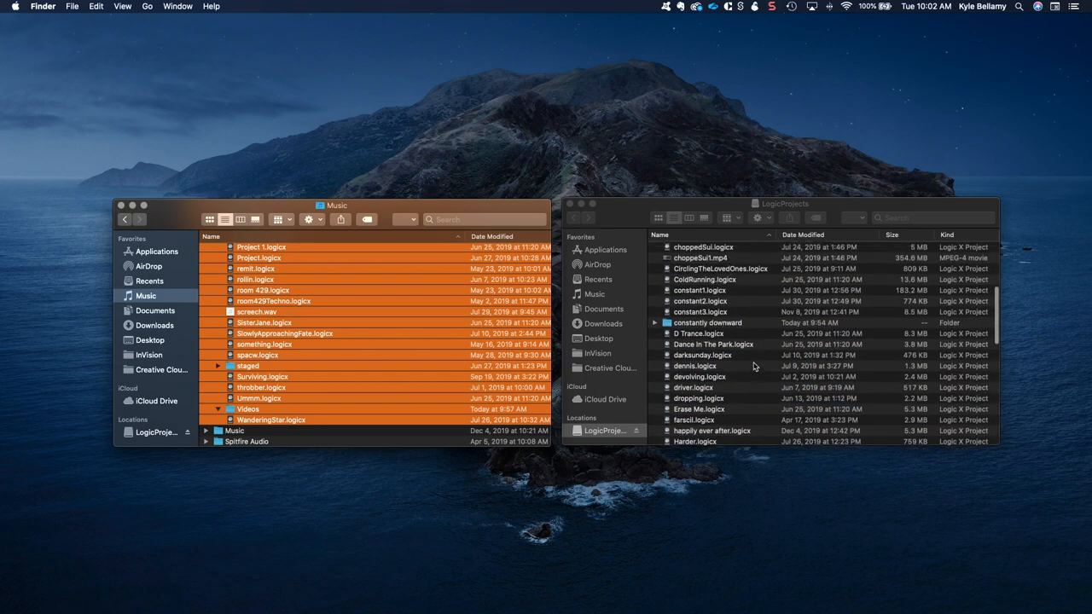
{"action": "scroll", "scroll_direction": "down", "scroll_amount": 3}
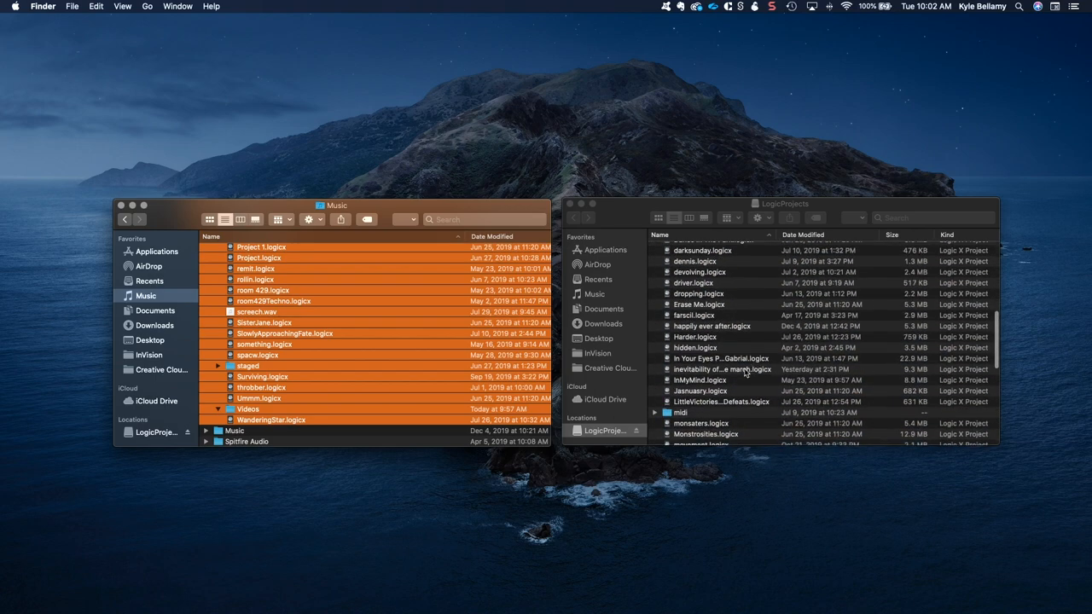
Open the copied 'inevitability of…e march' project from LogicProjects in Logic Pro X.
{"action": "left_click", "coordinate": [722, 369]}
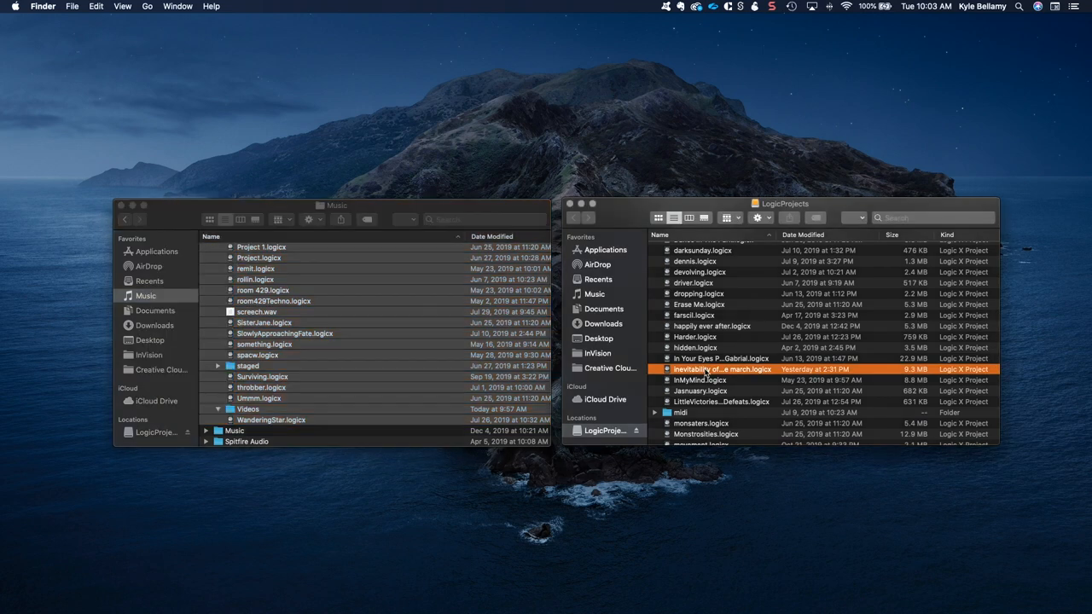
{"action": "double_click", "coordinate": [722, 369]}
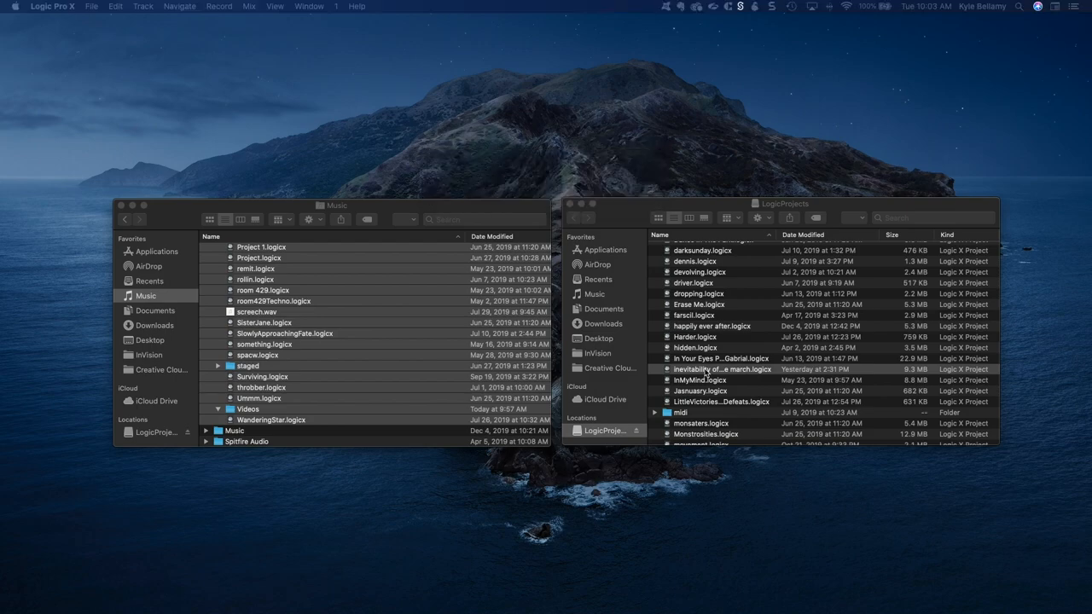
{"action": "double_click", "coordinate": [723, 368]}
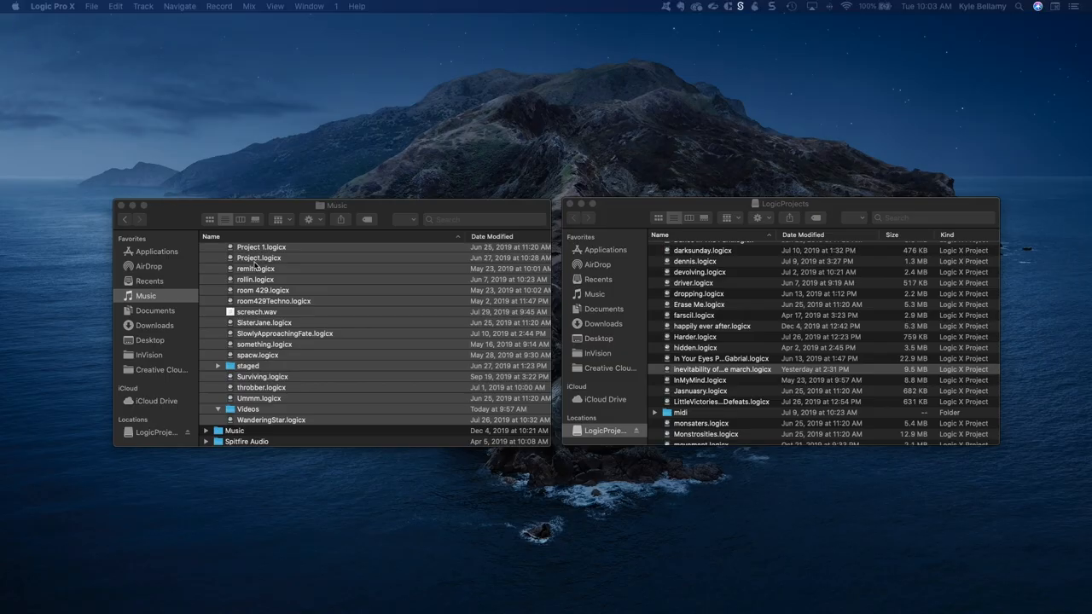
{"action": "mouse_move", "coordinate": [253, 257]}
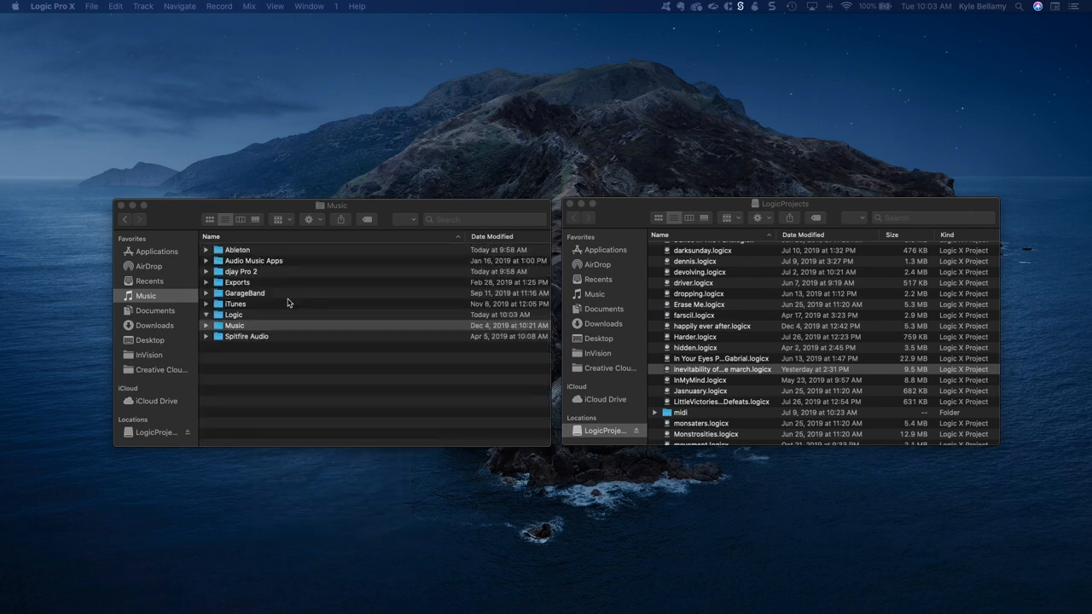
{"action": "mouse_move", "coordinate": [442, 282]}
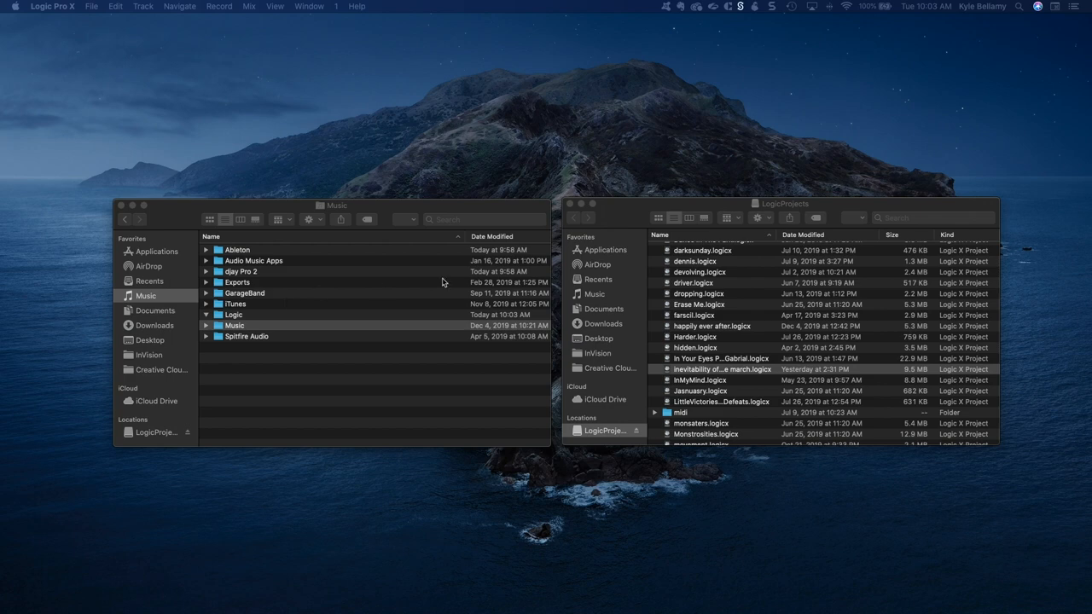